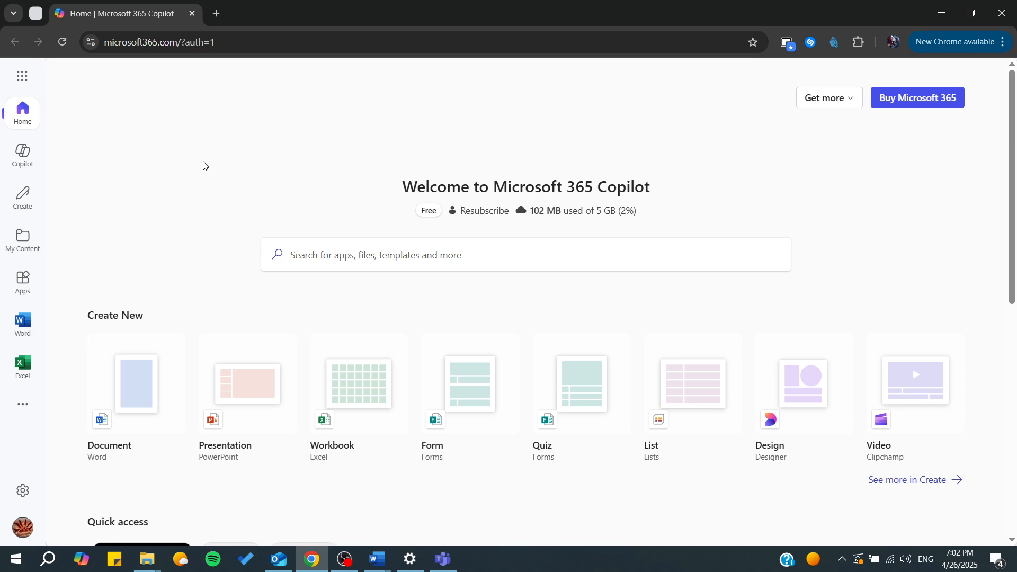
# Step: Open the app launcher to show the Microsoft 365 apps list
pyautogui.click(22, 76)
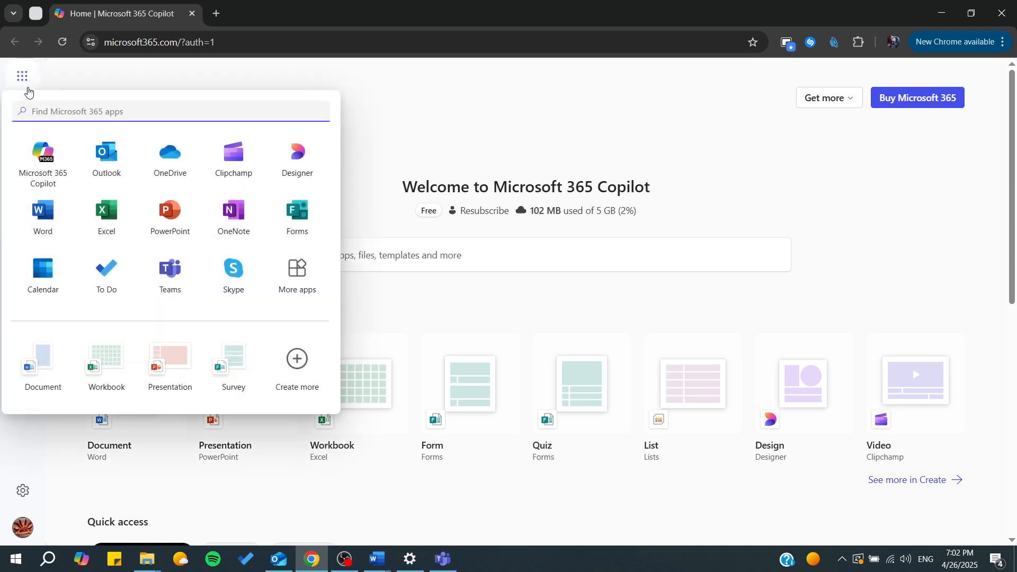
pyautogui.moveTo(106, 155)
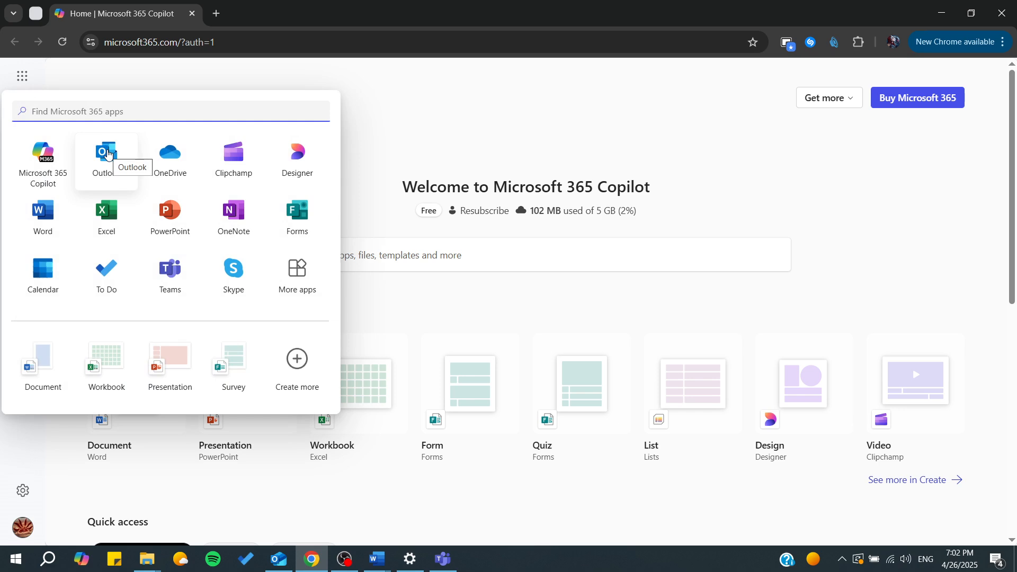
pyautogui.moveTo(94, 92)
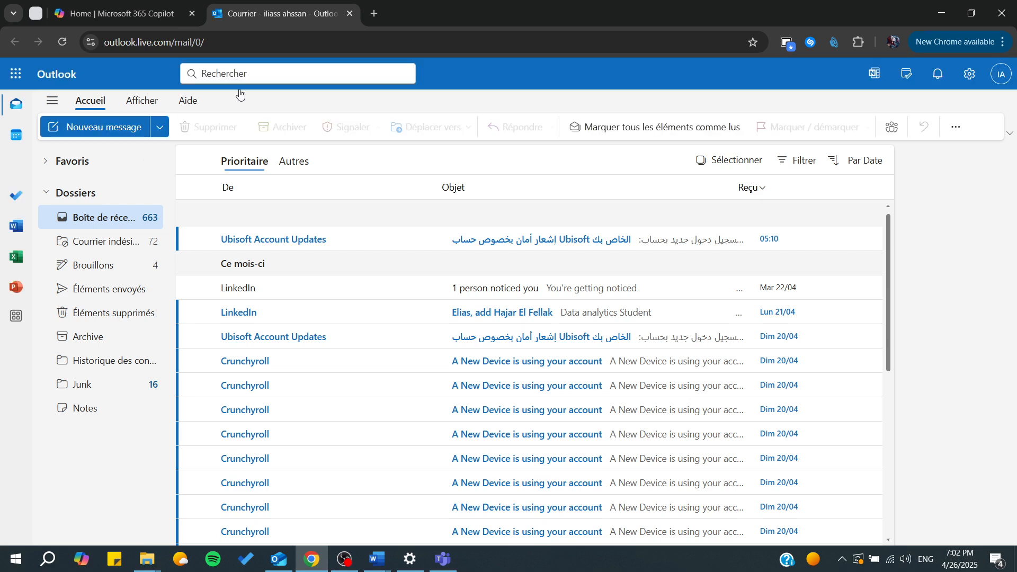
pyautogui.click(969, 73)
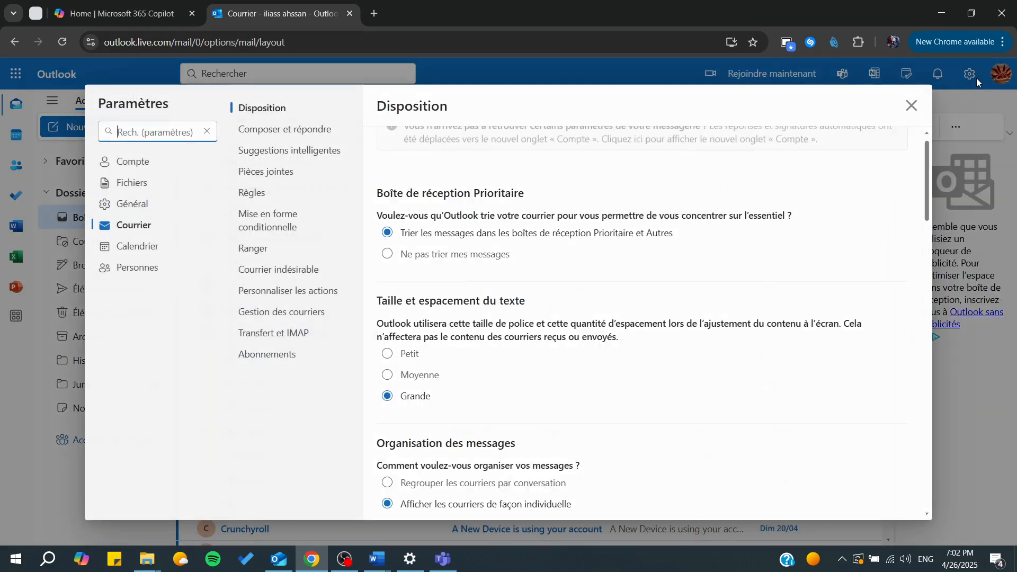
pyautogui.click(136, 266)
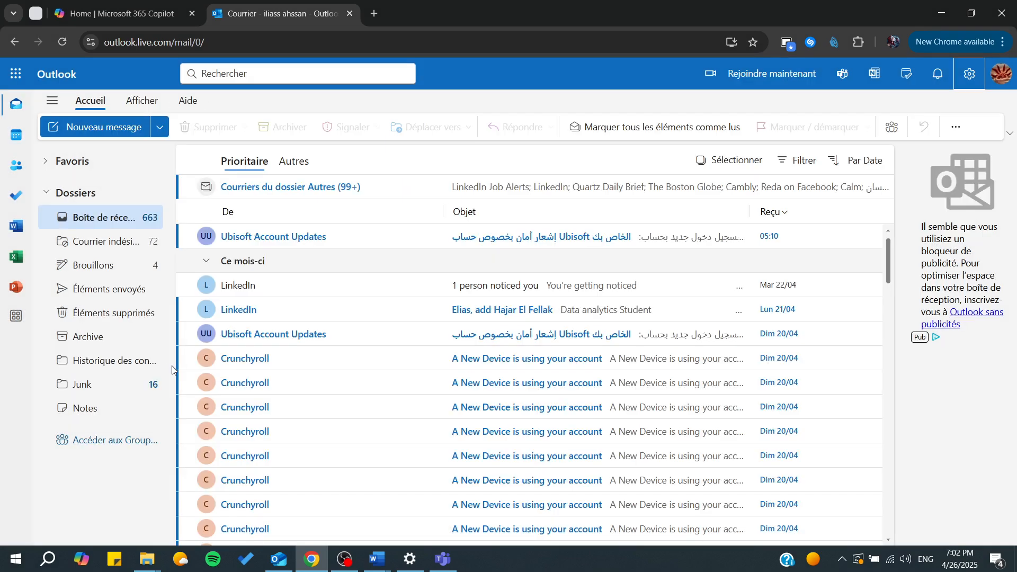
pyautogui.moveTo(14, 106)
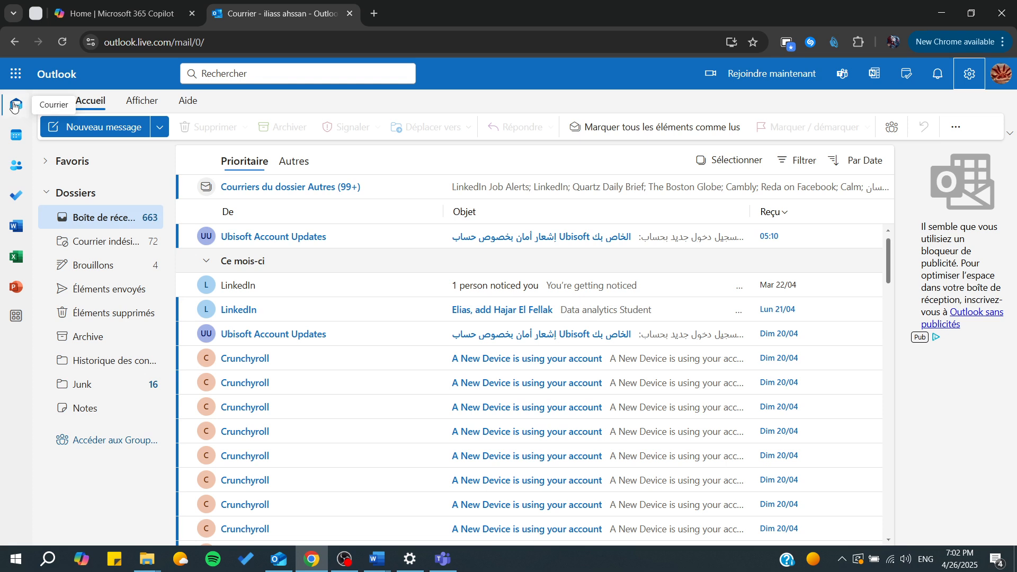
pyautogui.moveTo(16, 104)
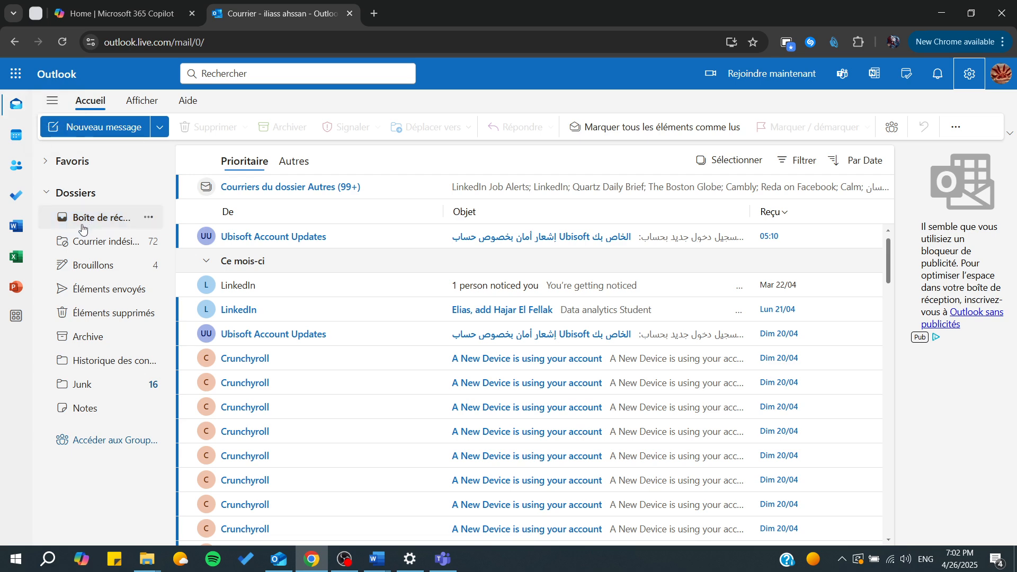
pyautogui.moveTo(91, 222)
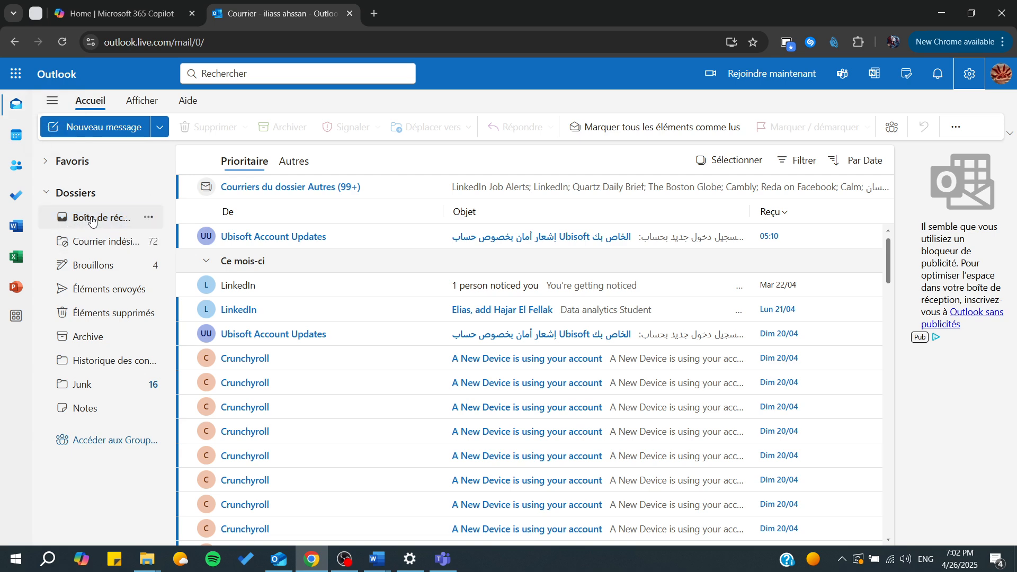
# Step: Peek at Junk Email, return to Inbox, and open the Ubisoft Account Updates email
pyautogui.click(107, 242)
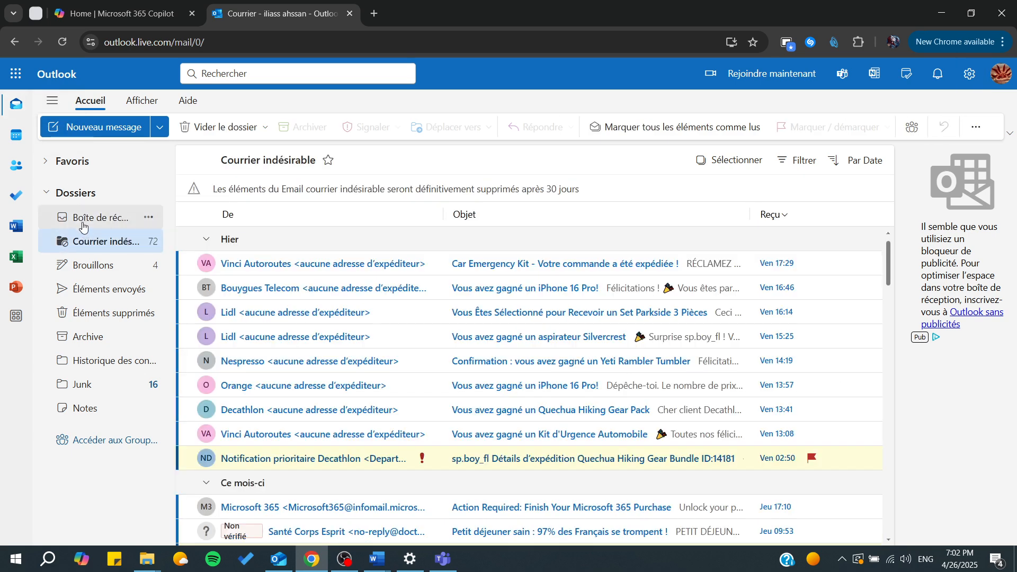
pyautogui.click(104, 218)
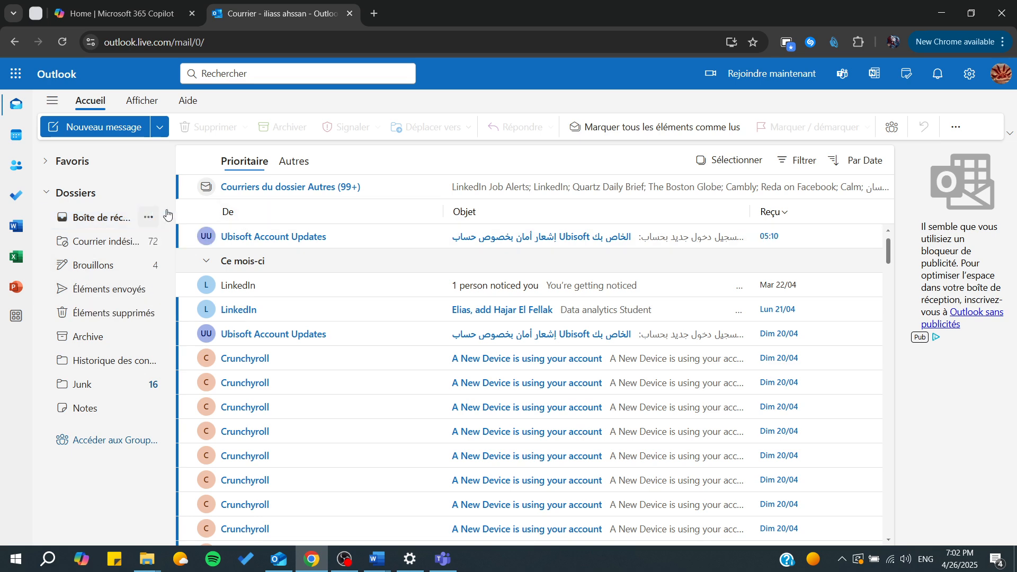
pyautogui.click(272, 236)
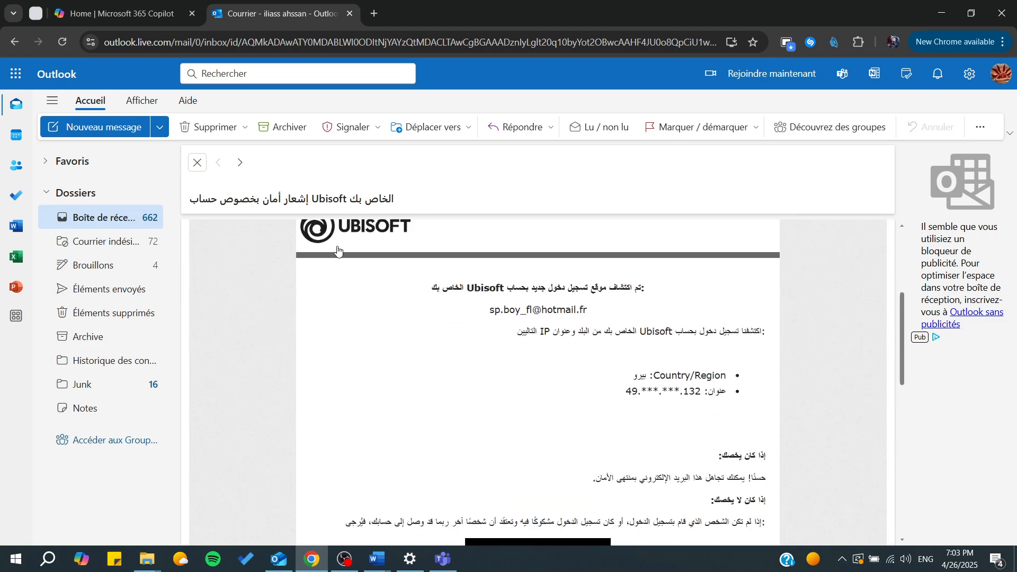
pyautogui.scroll(-3)
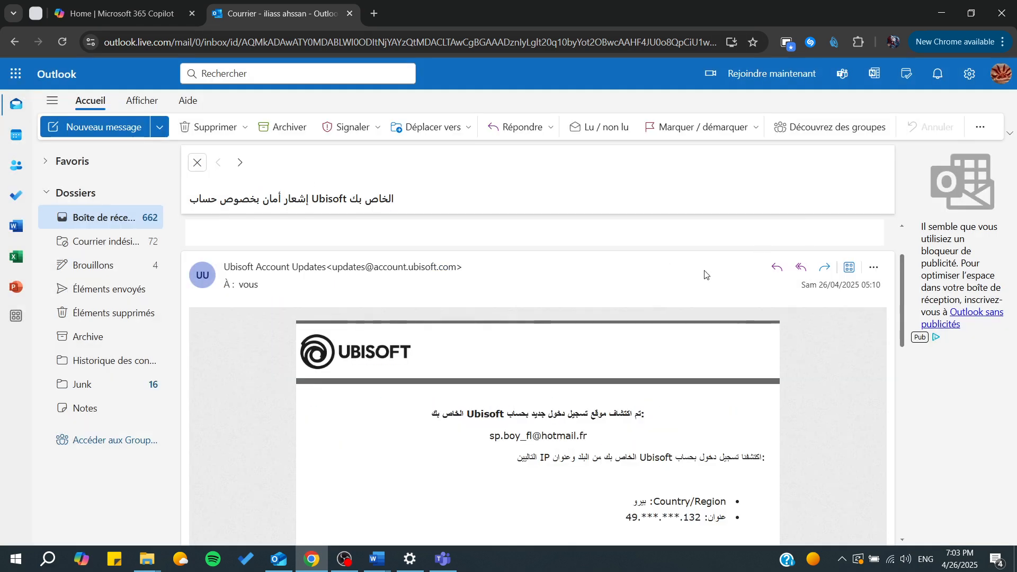
pyautogui.moveTo(873, 267)
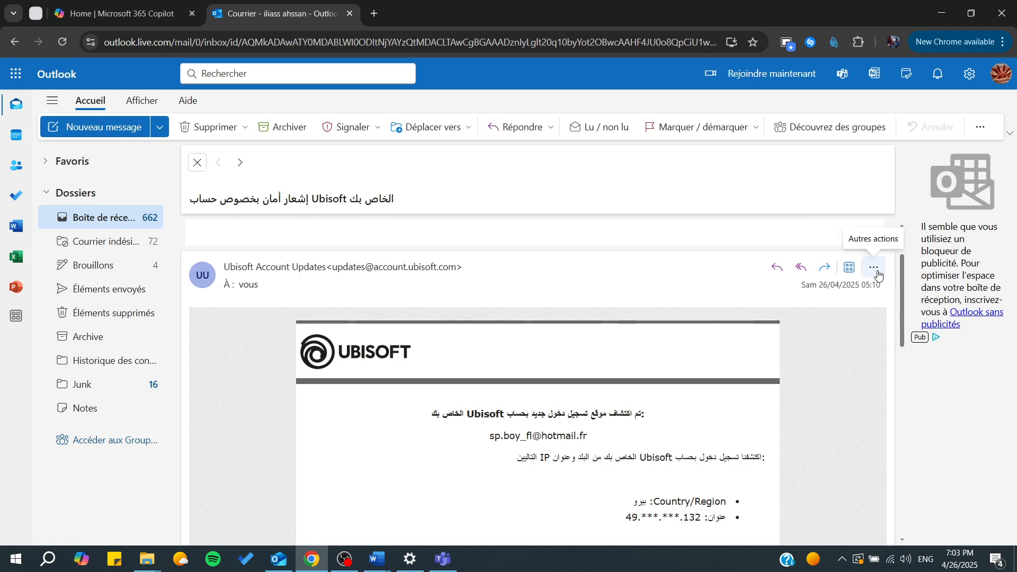
pyautogui.click(873, 267)
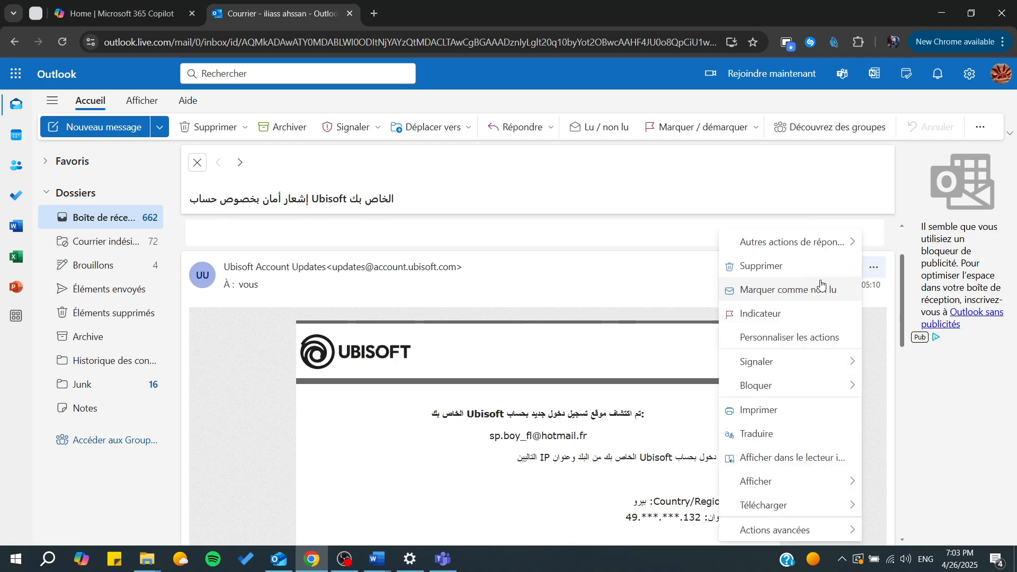
pyautogui.moveTo(791, 241)
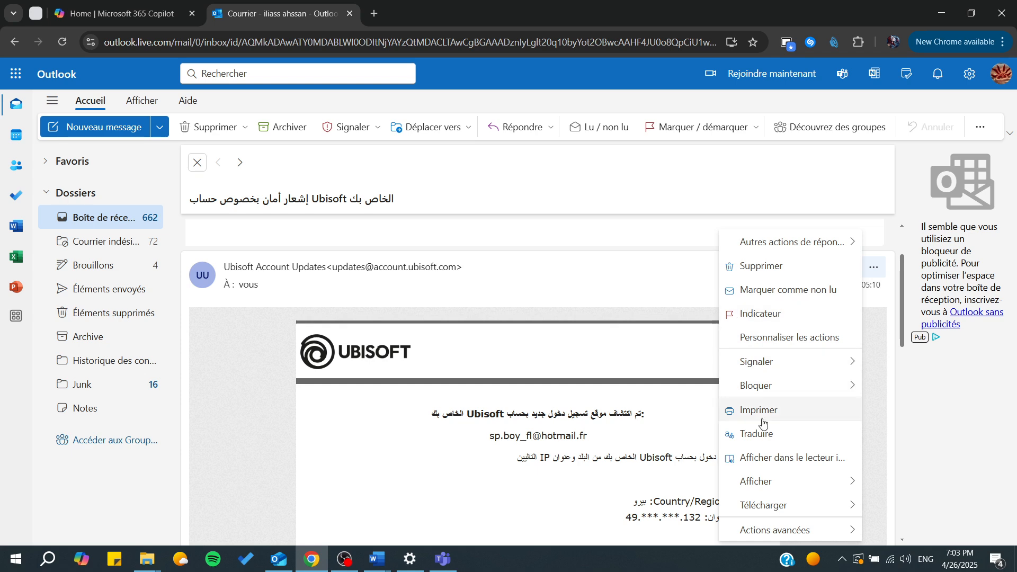
pyautogui.moveTo(774, 529)
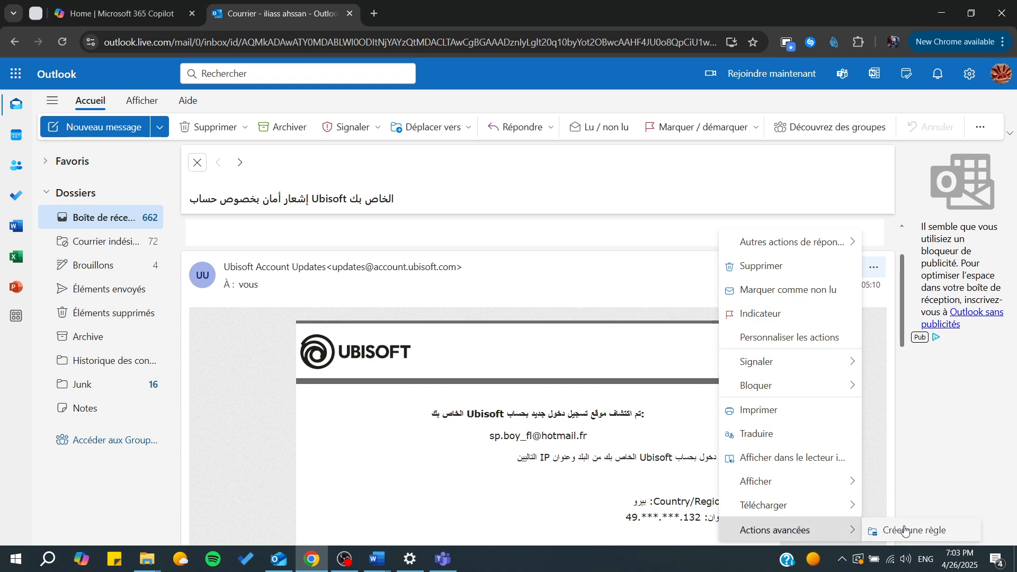
pyautogui.moveTo(755, 410)
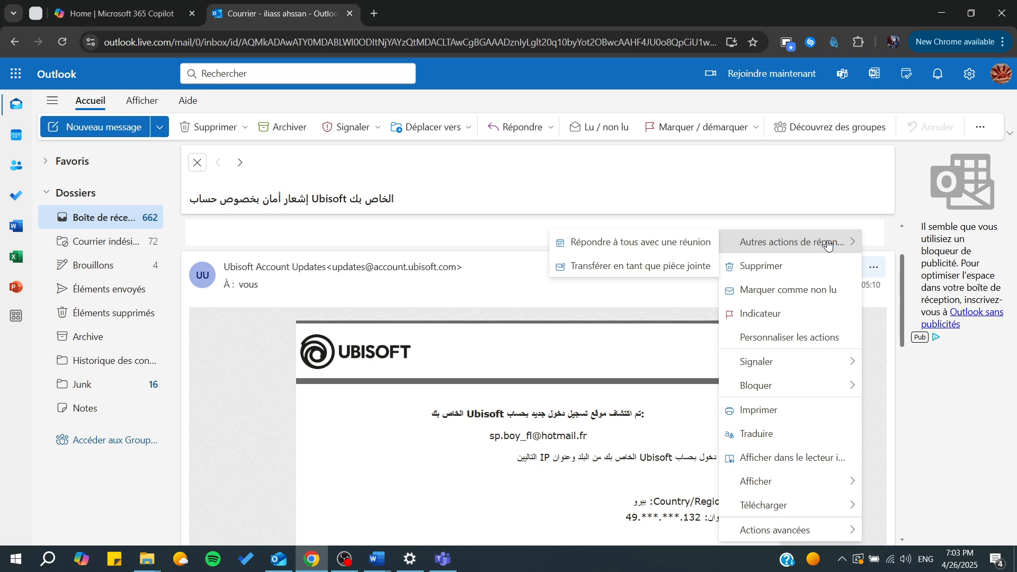
pyautogui.moveTo(598, 315)
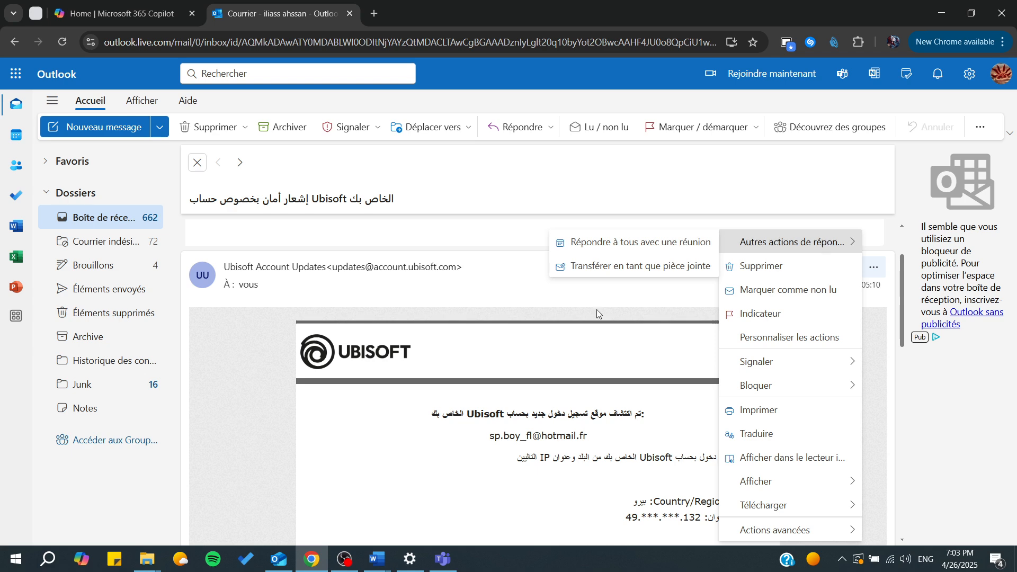
pyautogui.click(653, 210)
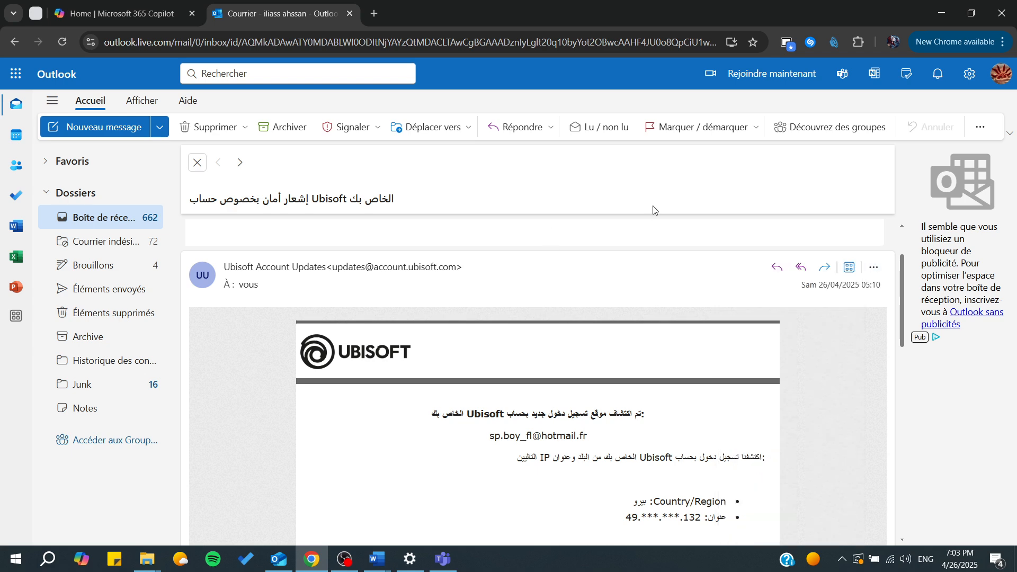
pyautogui.moveTo(519, 126)
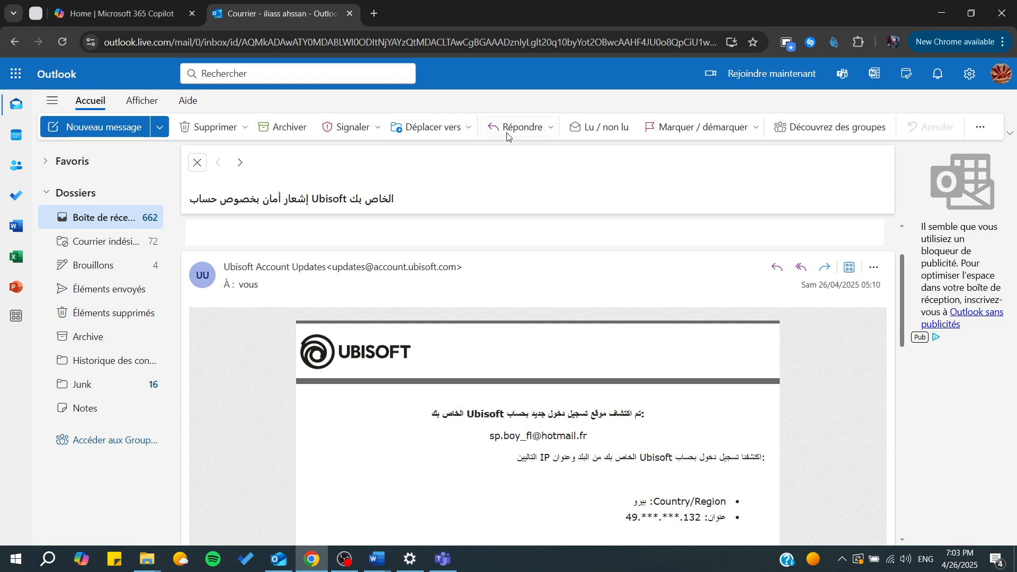
pyautogui.moveTo(519, 126)
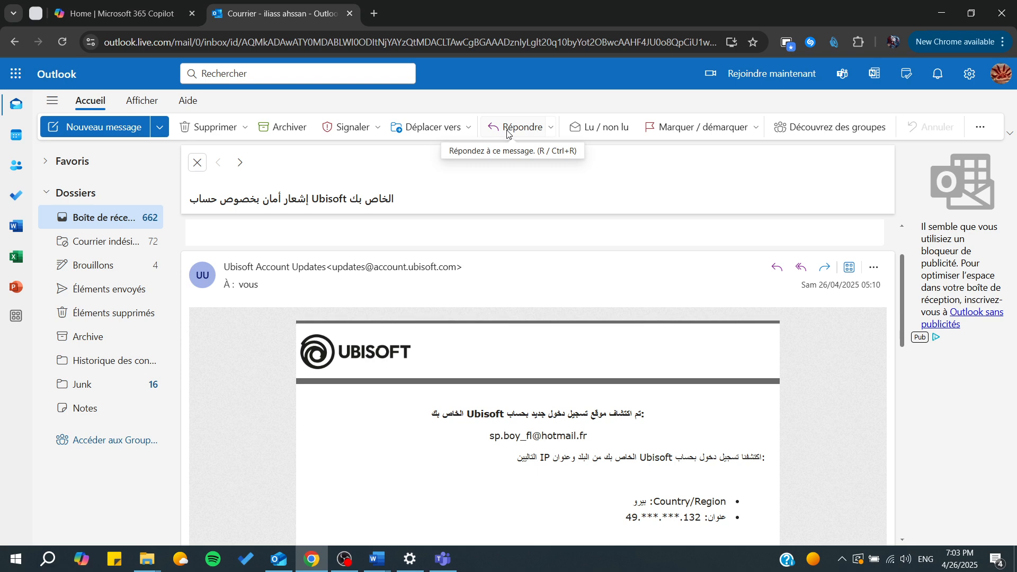
pyautogui.moveTo(500, 129)
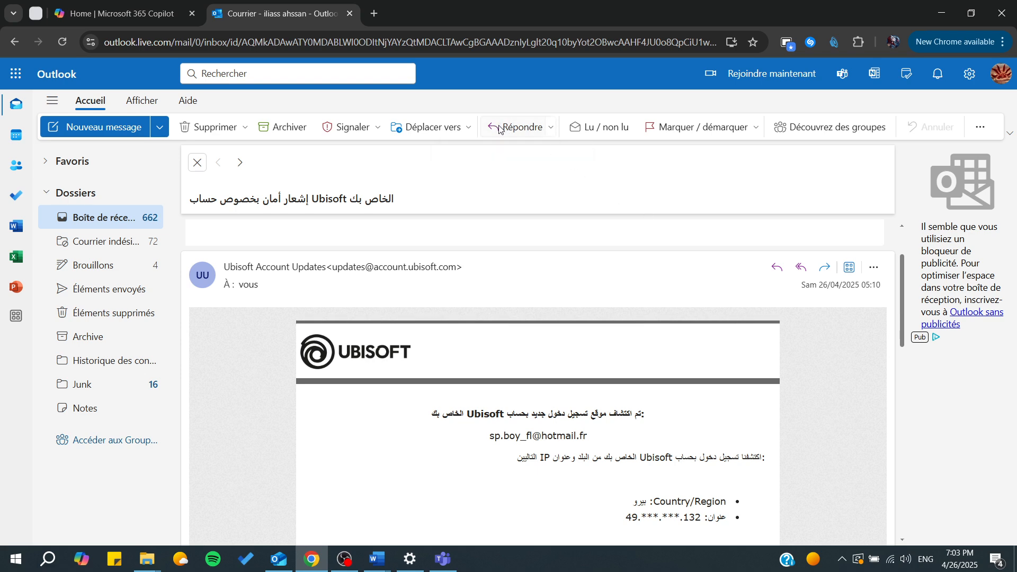
# Step: Start a reply to the Ubisoft Account Updates email and type ',jhj'
pyautogui.click(523, 127)
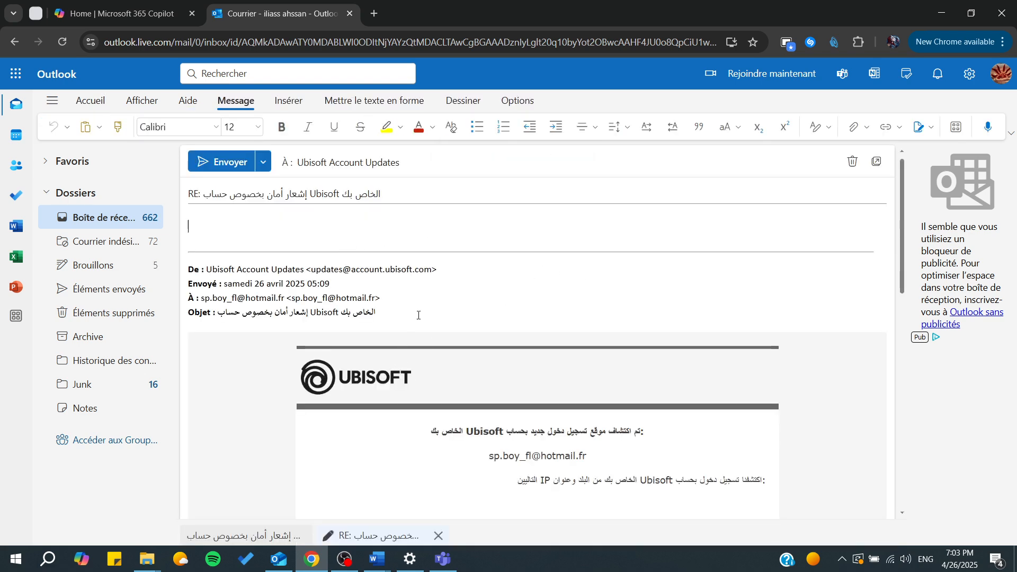
pyautogui.write(',jhj')
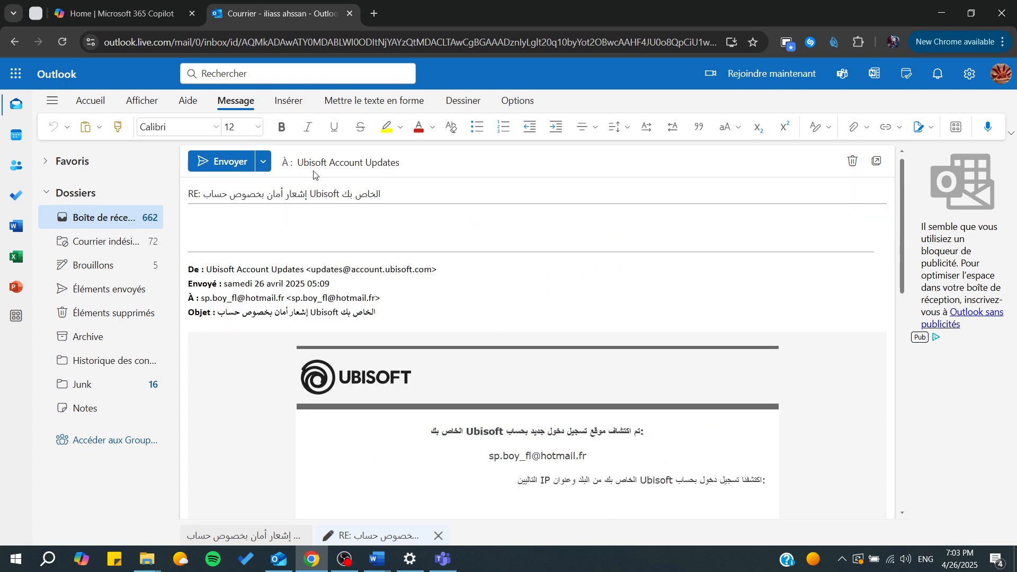
pyautogui.moveTo(333, 217)
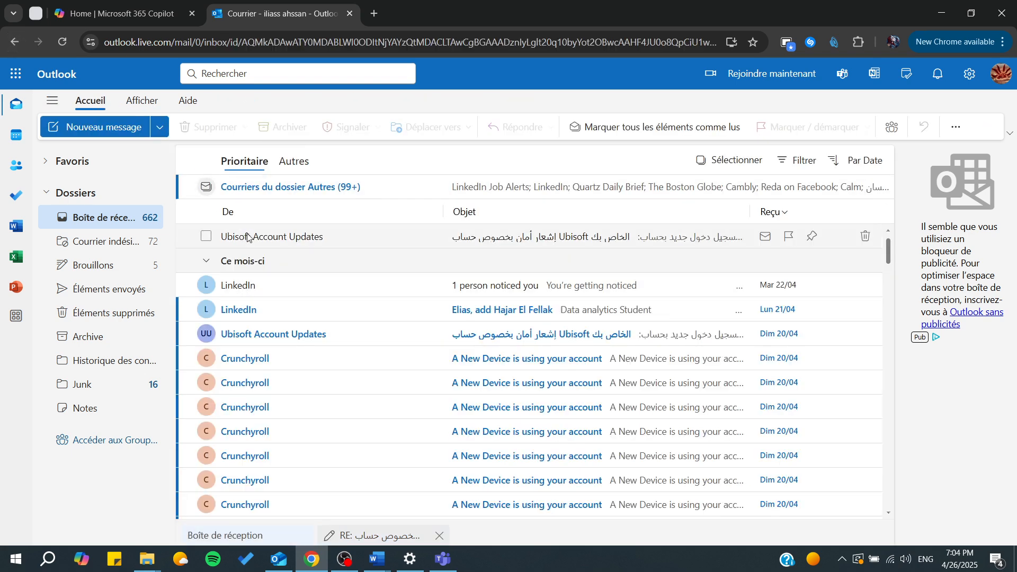
# Step: Reopen the Ubisoft email and show its extra message options like rules
pyautogui.click(272, 236)
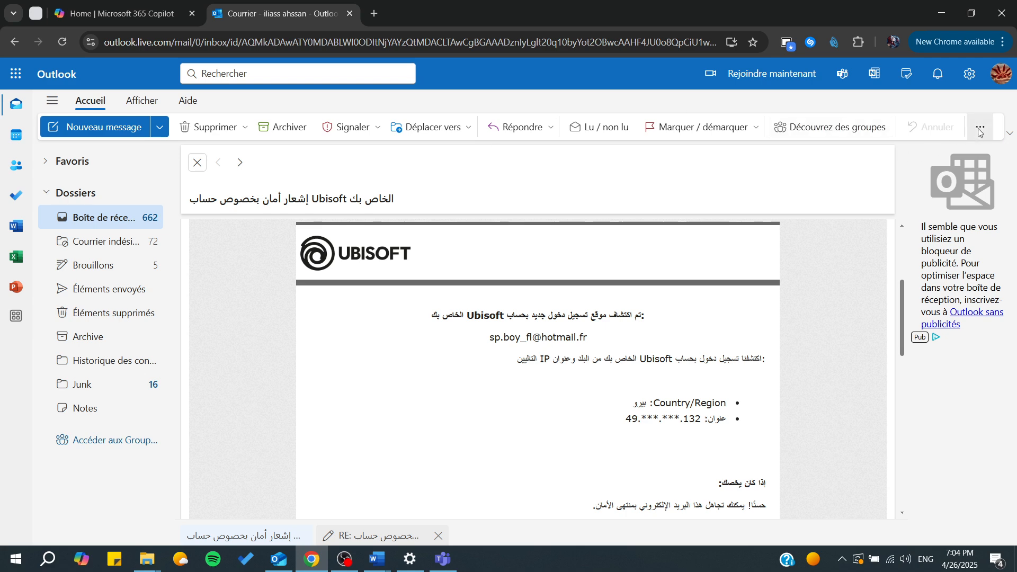
pyautogui.click(980, 127)
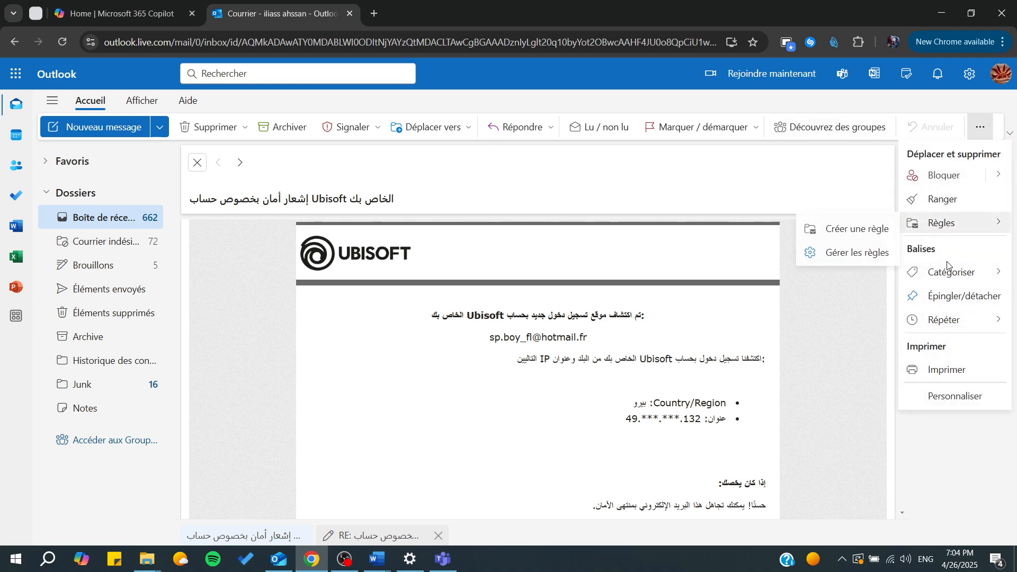
pyautogui.moveTo(954, 395)
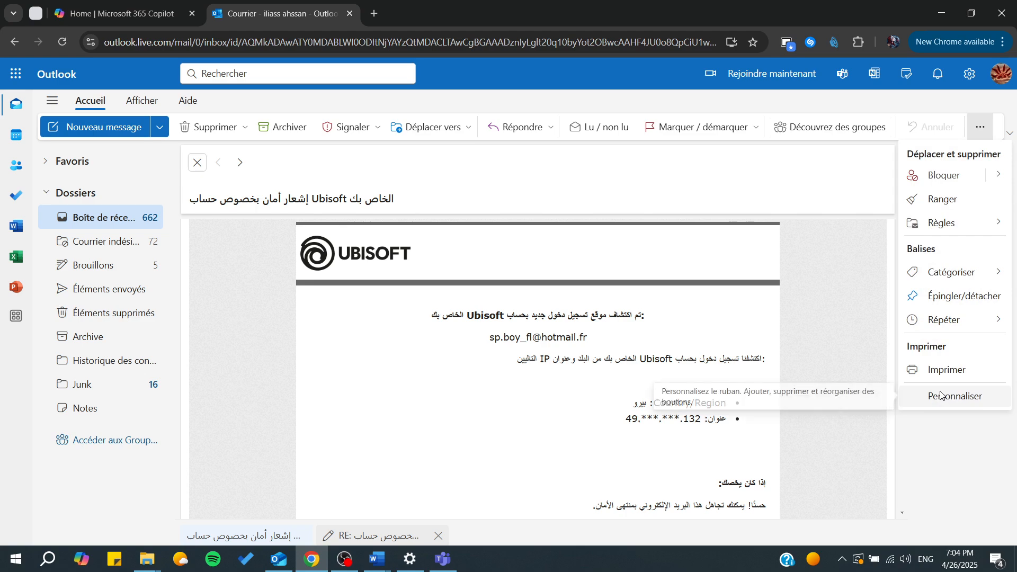